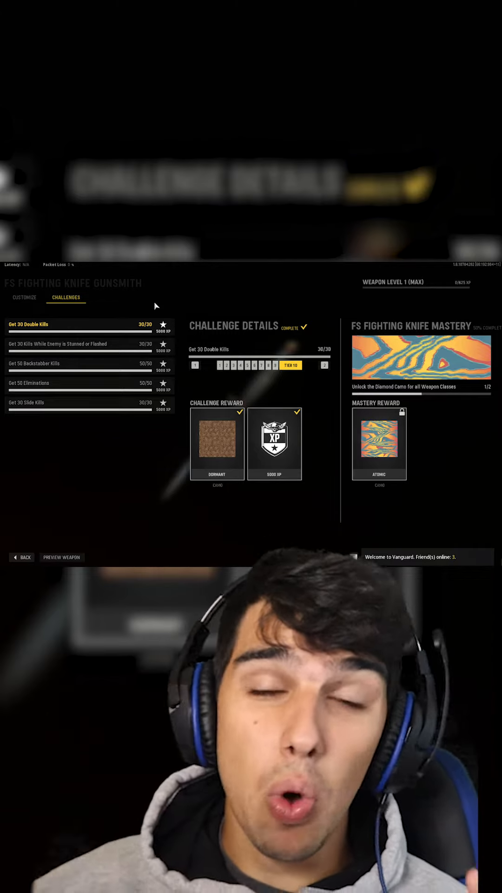
# - Cycle the Double Kills, Backstabber, Eliminations, Slide Kills and Stunned-or-Flashed challenges to show their Dormant, Selva, Brackish, Sunsetter and Verdure camos
pyautogui.click(74, 343)
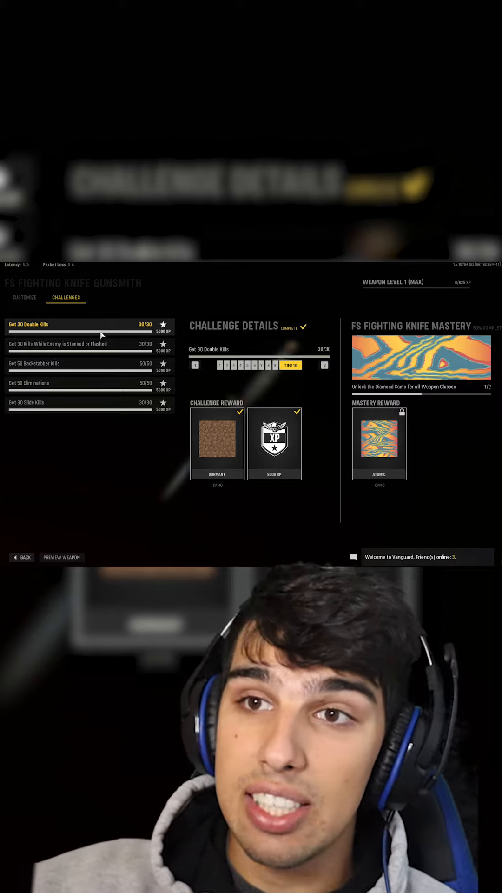
pyautogui.click(80, 364)
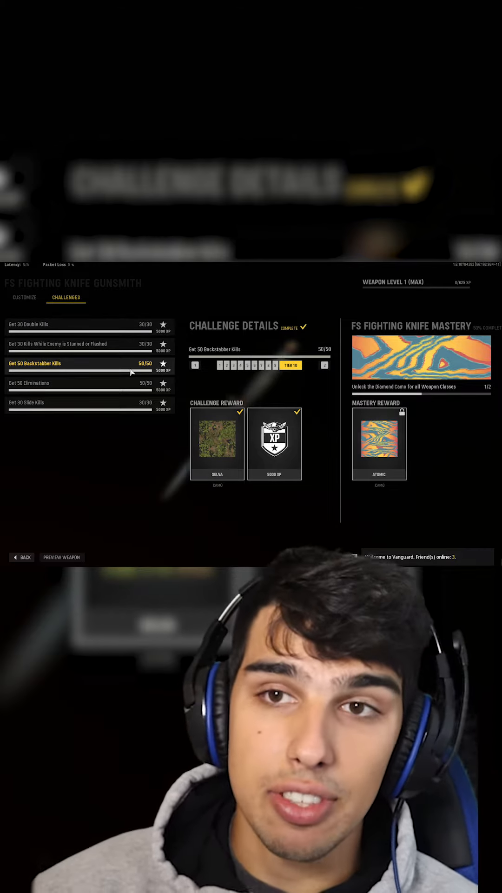
pyautogui.click(78, 383)
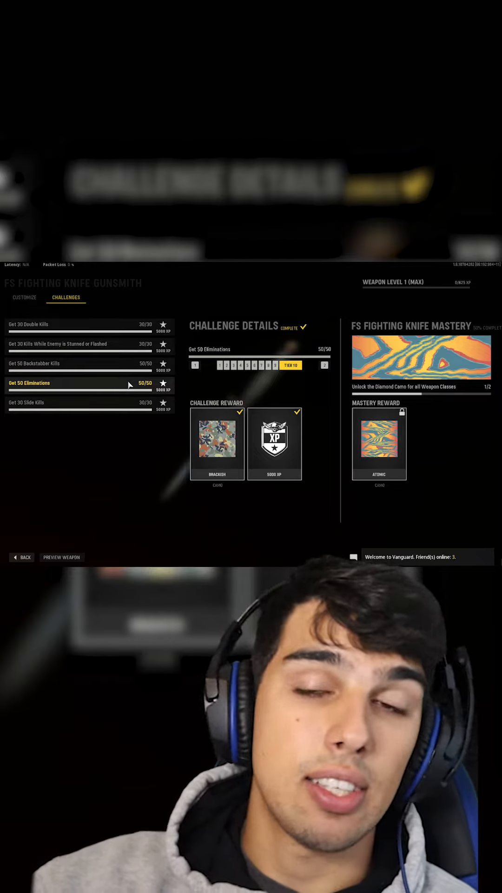
pyautogui.click(79, 403)
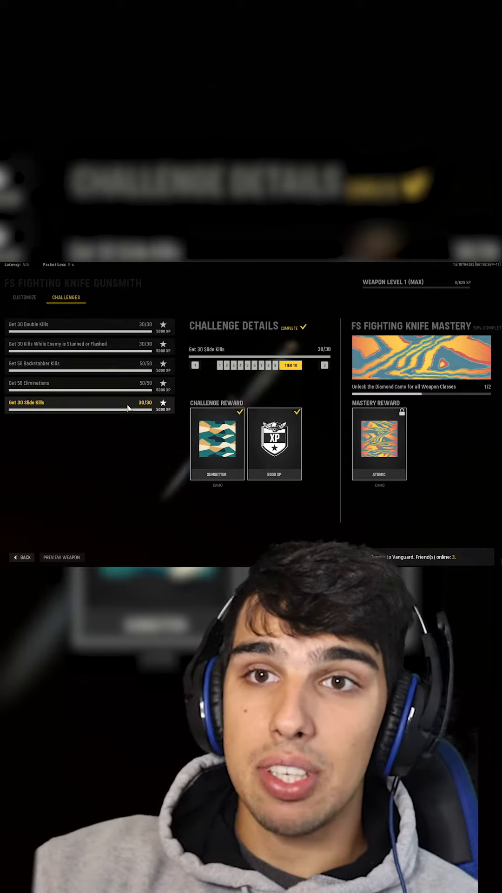
pyautogui.click(80, 344)
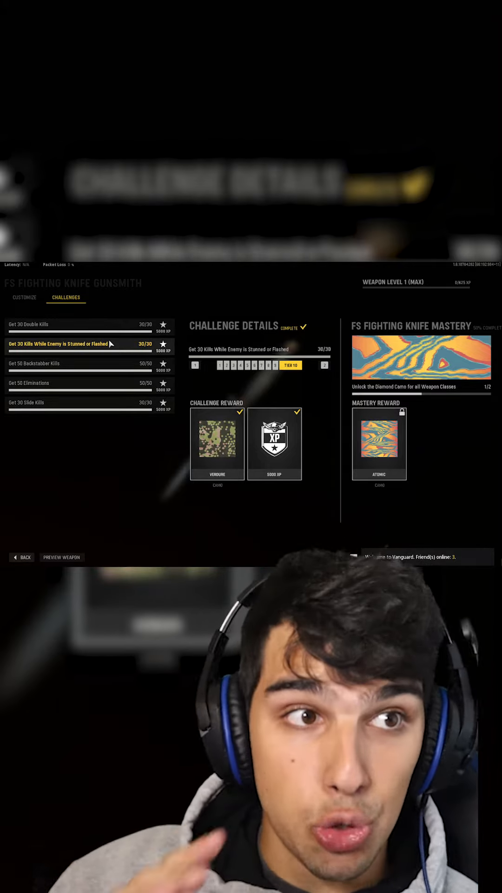